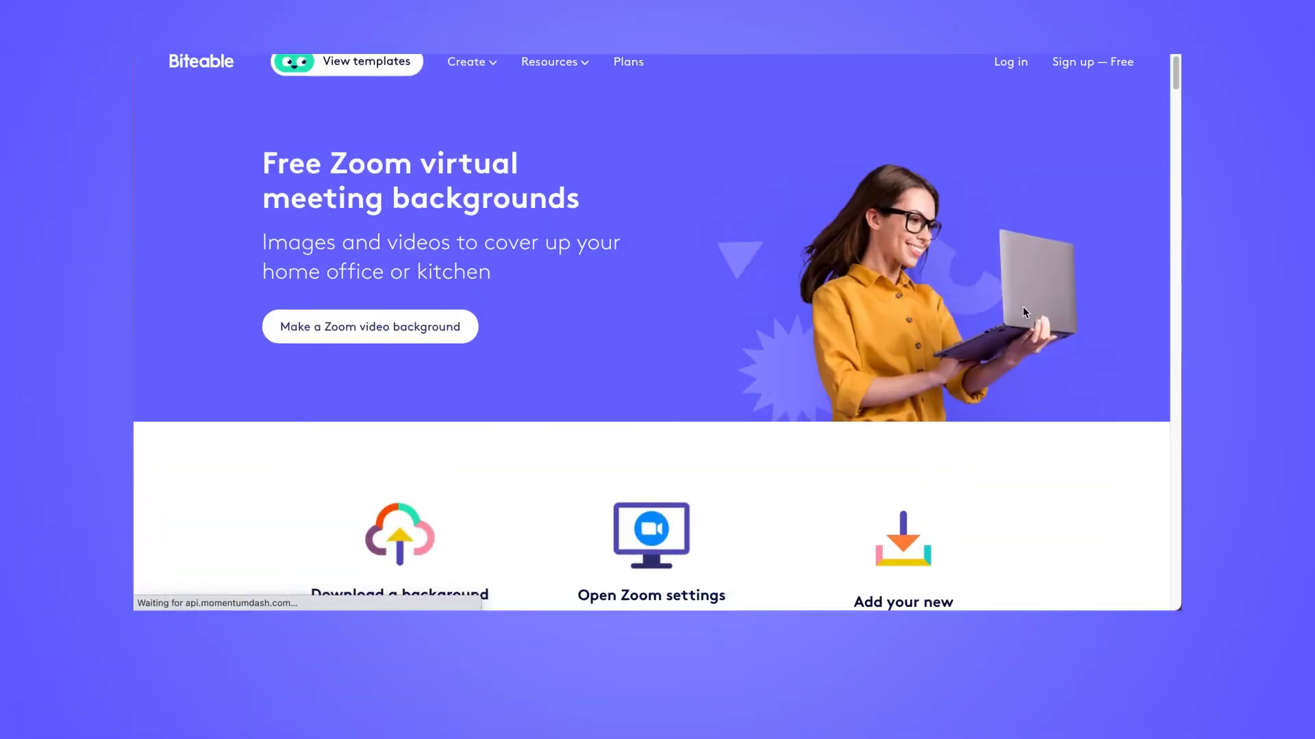
Step: Locate the Connected Dots template on the zoom-backgrounds page and start editing a copy of it
{"action": "scroll", "scroll_direction": "down", "scroll_amount": 3}
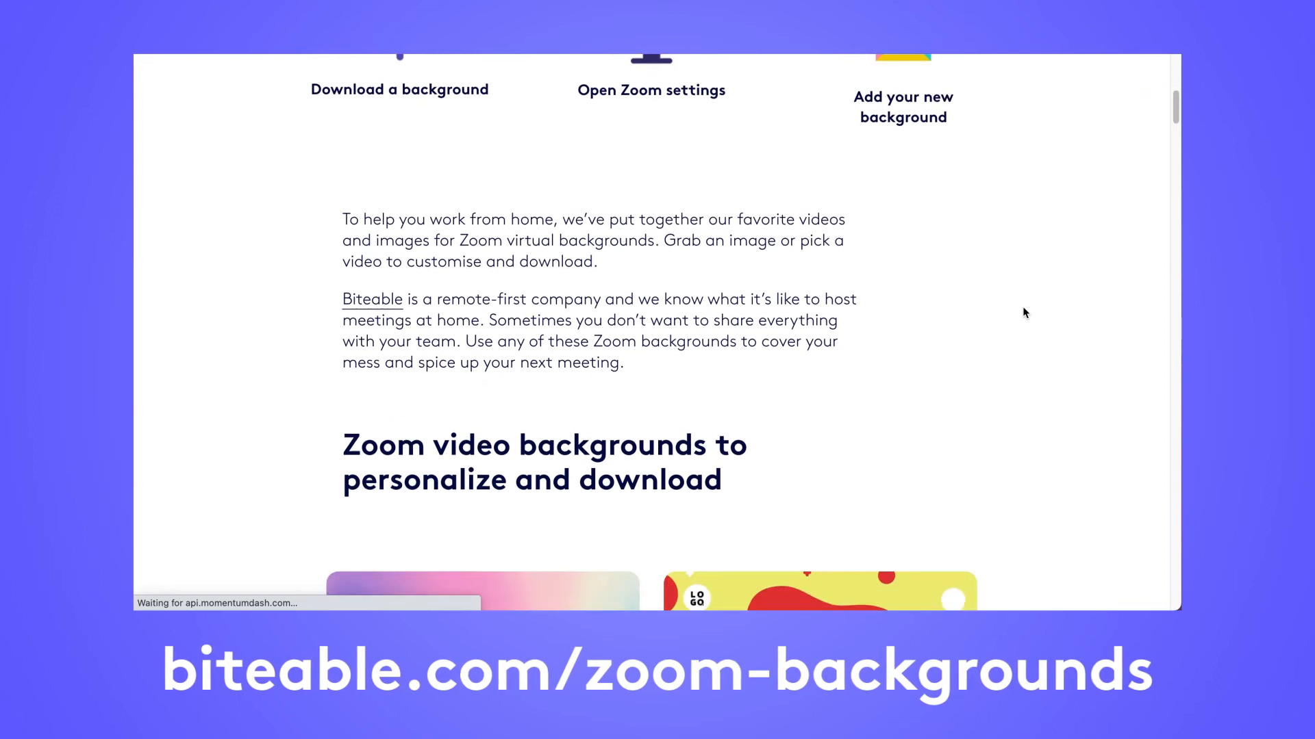
{"action": "scroll", "scroll_direction": "down", "scroll_amount": 3}
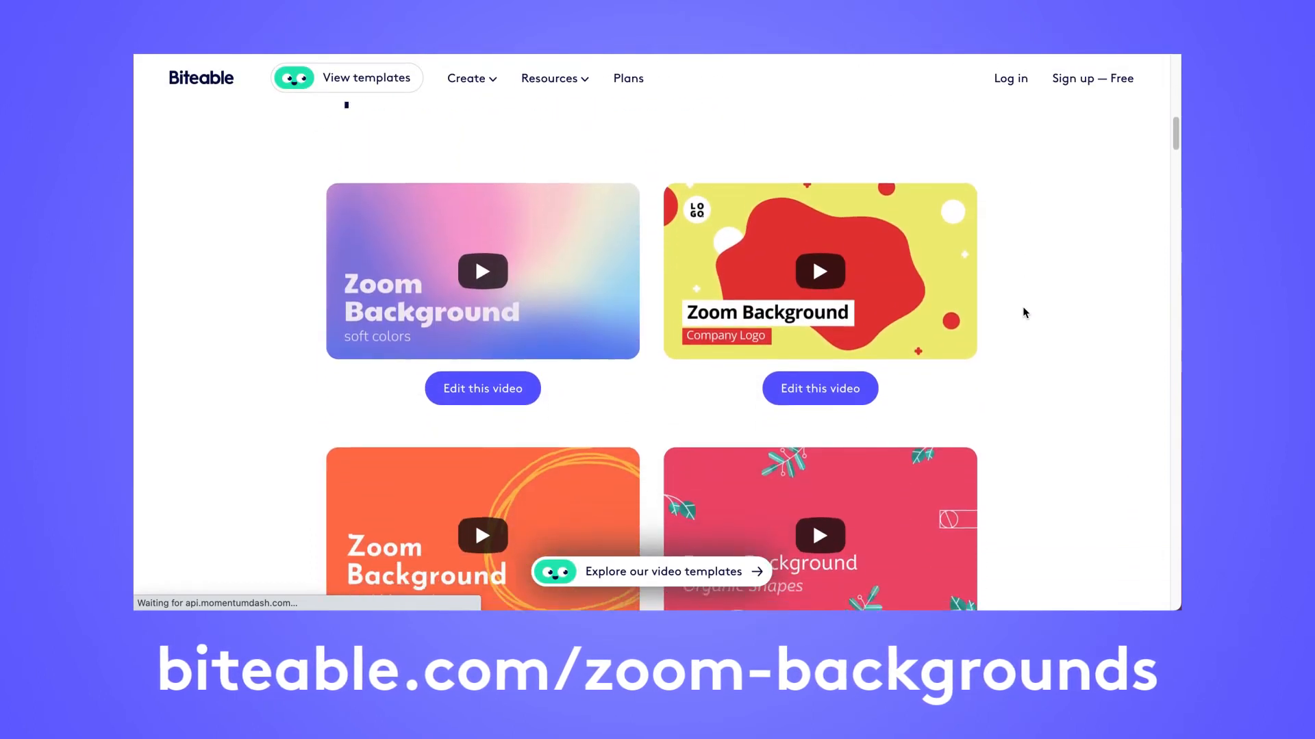
{"action": "scroll", "scroll_direction": "down", "scroll_amount": 3}
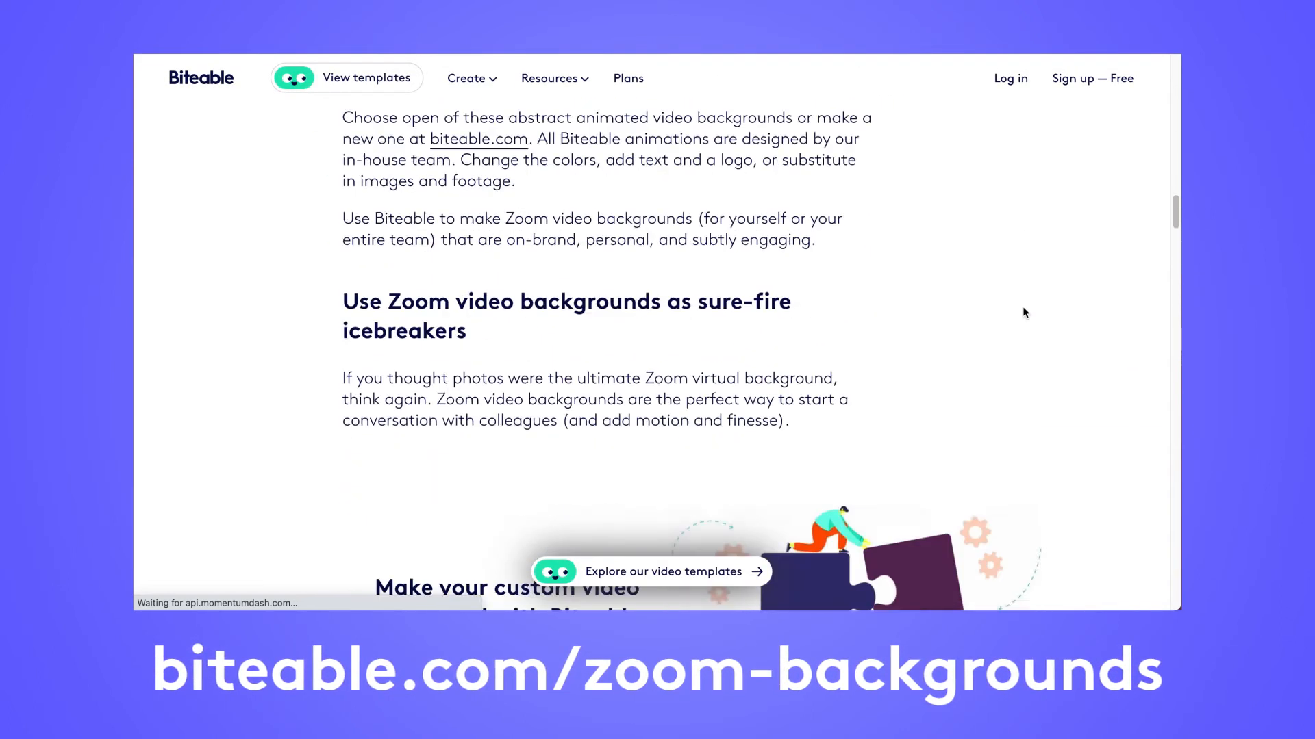
{"action": "scroll", "scroll_direction": "down", "scroll_amount": 3}
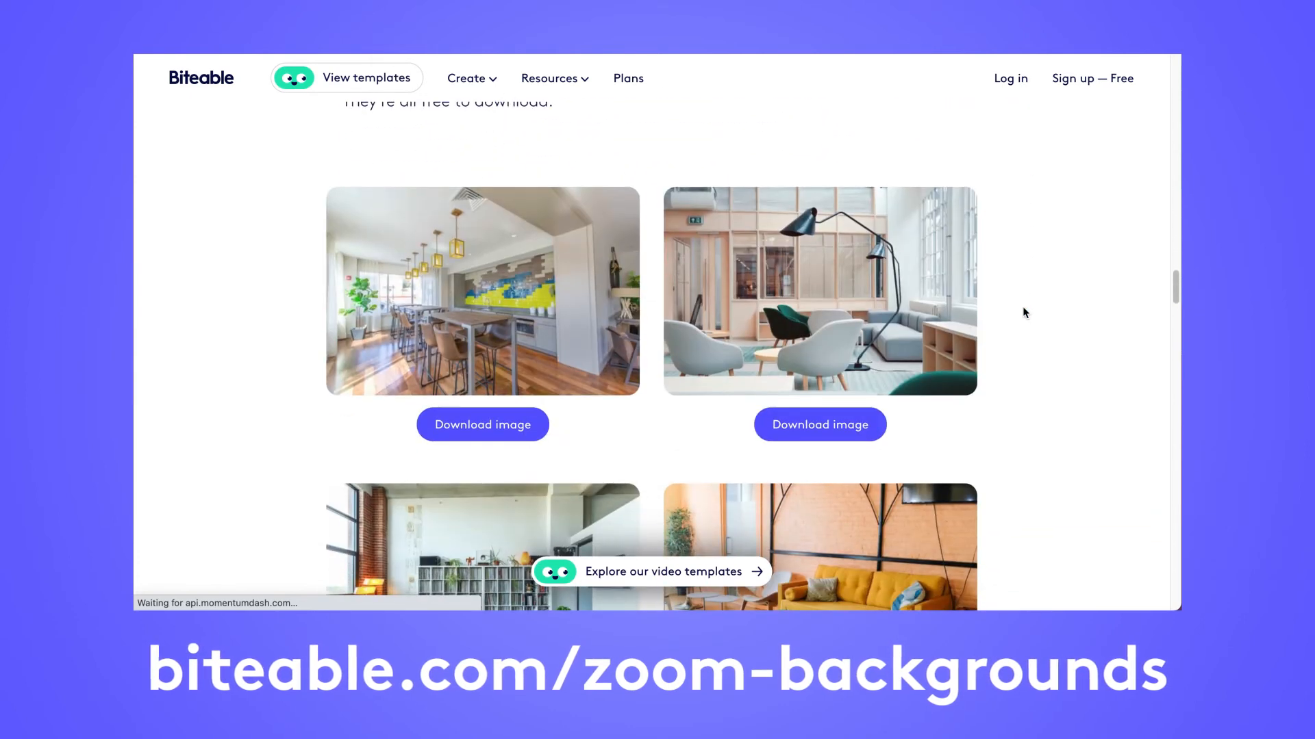
{"action": "scroll", "scroll_direction": "down", "scroll_amount": 3}
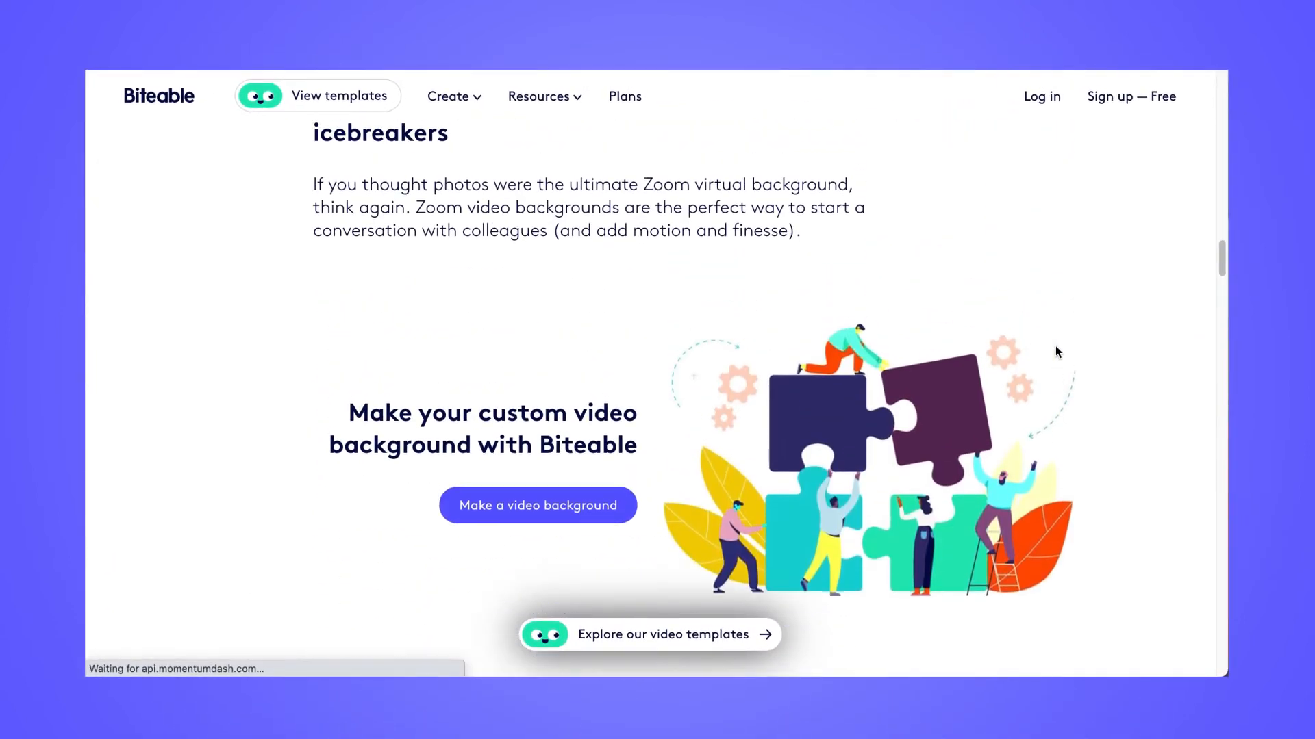
{"action": "scroll", "scroll_direction": "down", "scroll_amount": 3}
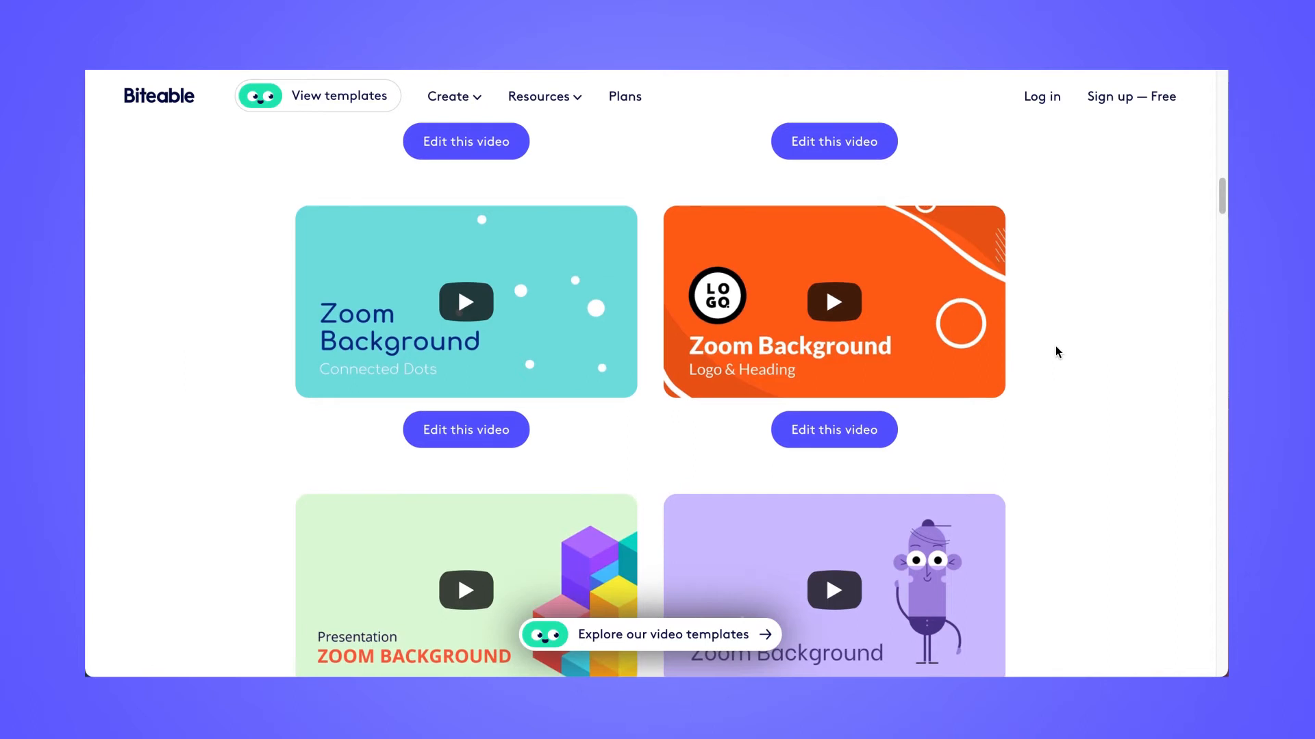
{"action": "mouse_move", "coordinate": [465, 429]}
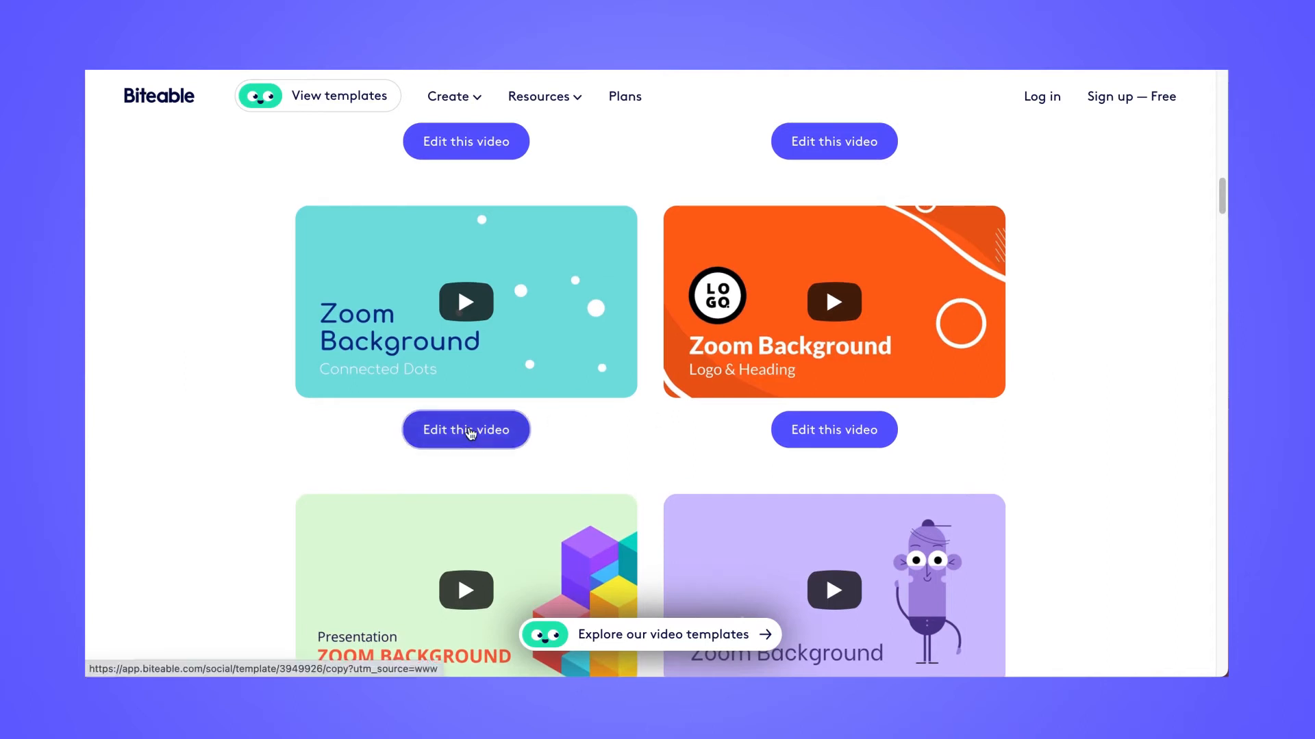
{"action": "left_click", "coordinate": [466, 429]}
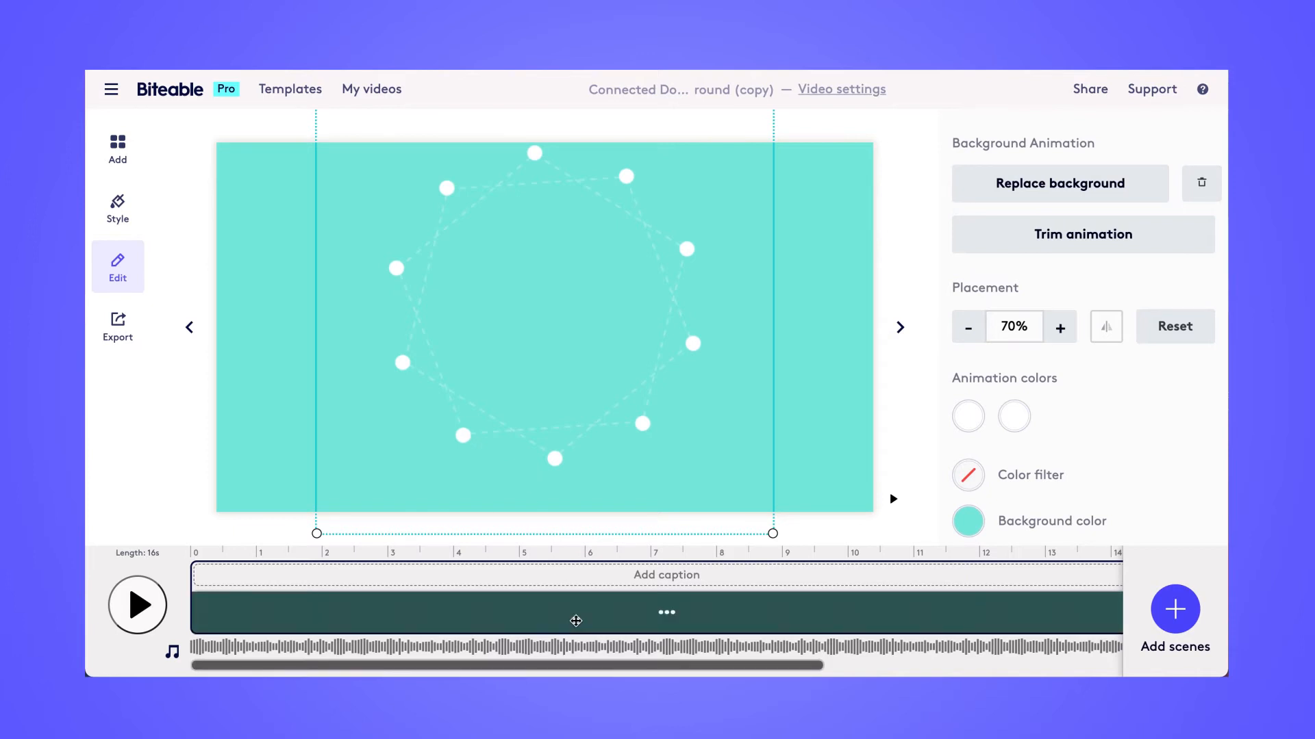
Step: Recolor the template background to dark blue #1055CC and play back the animation once
{"action": "left_click", "coordinate": [966, 521]}
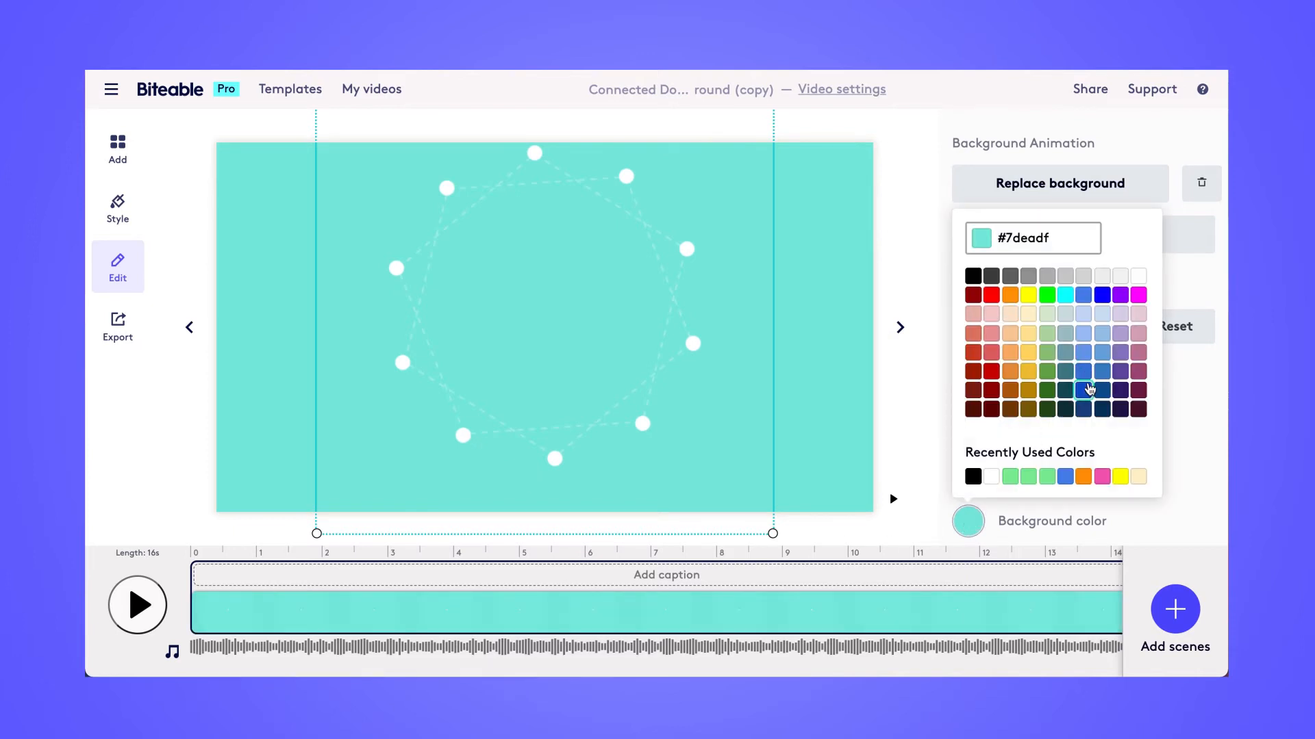
{"action": "left_click", "coordinate": [1082, 391]}
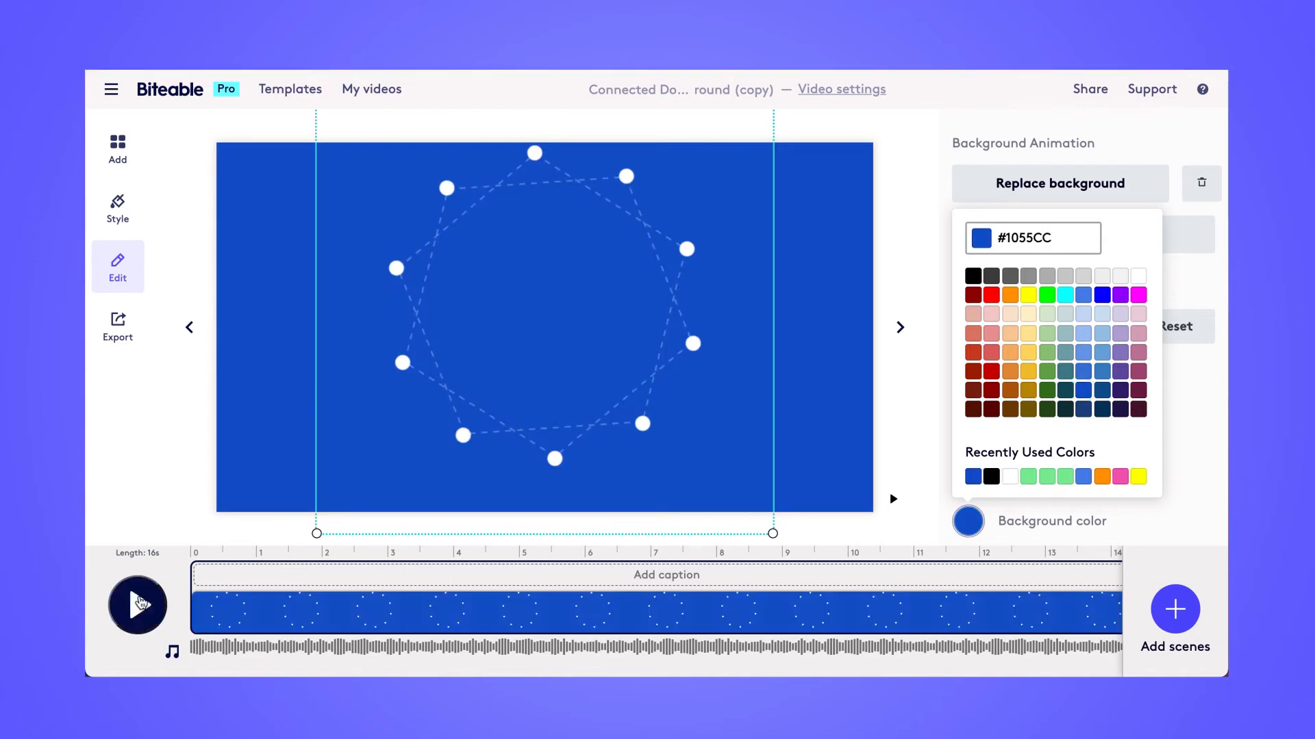
{"action": "left_click", "coordinate": [137, 606]}
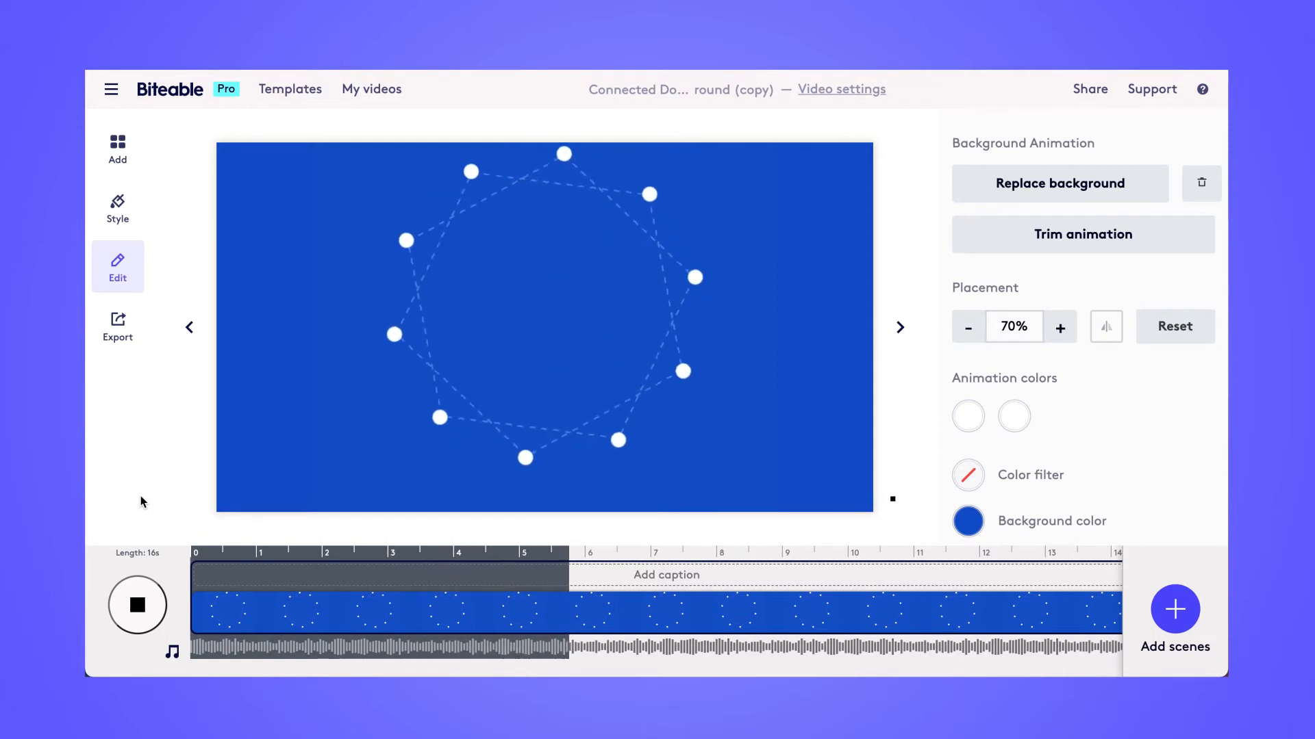
{"action": "left_click", "coordinate": [137, 605]}
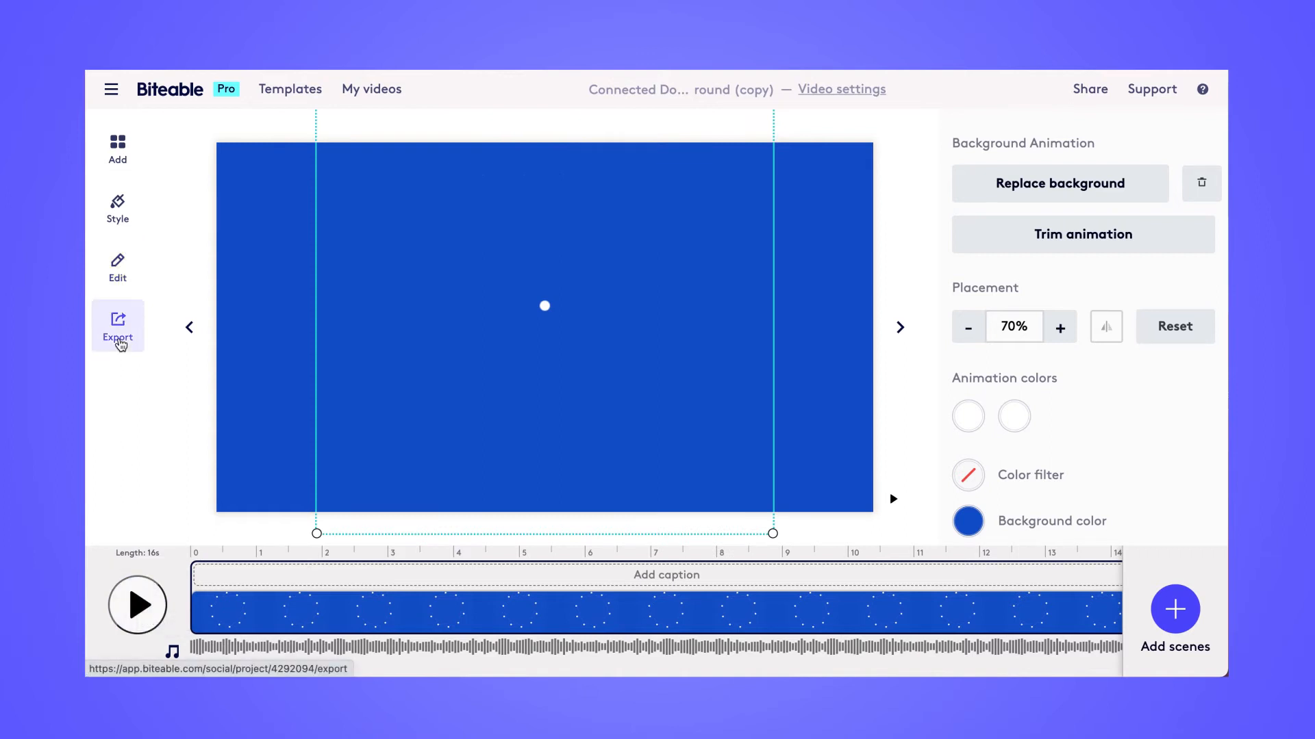
Step: Start building the recolored video in HD 1080p from the Export panel
{"action": "left_click", "coordinate": [118, 327]}
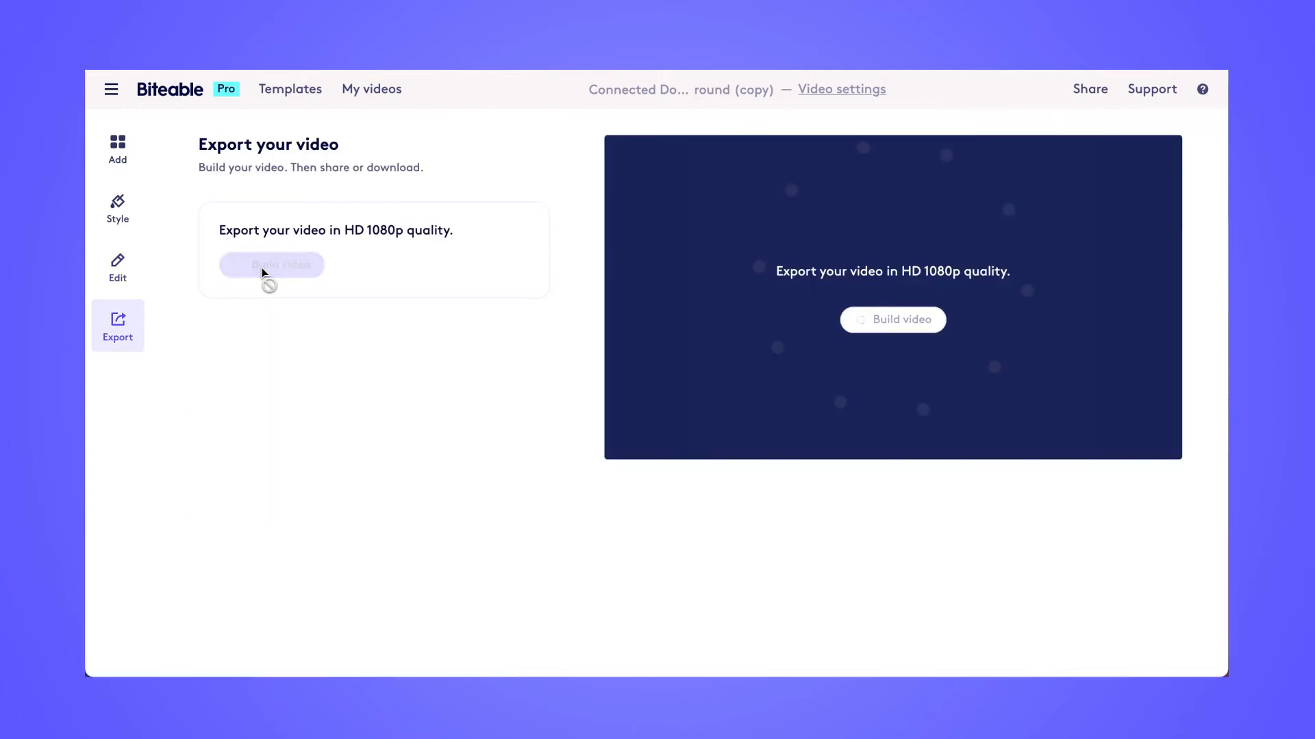
{"action": "left_click", "coordinate": [272, 264]}
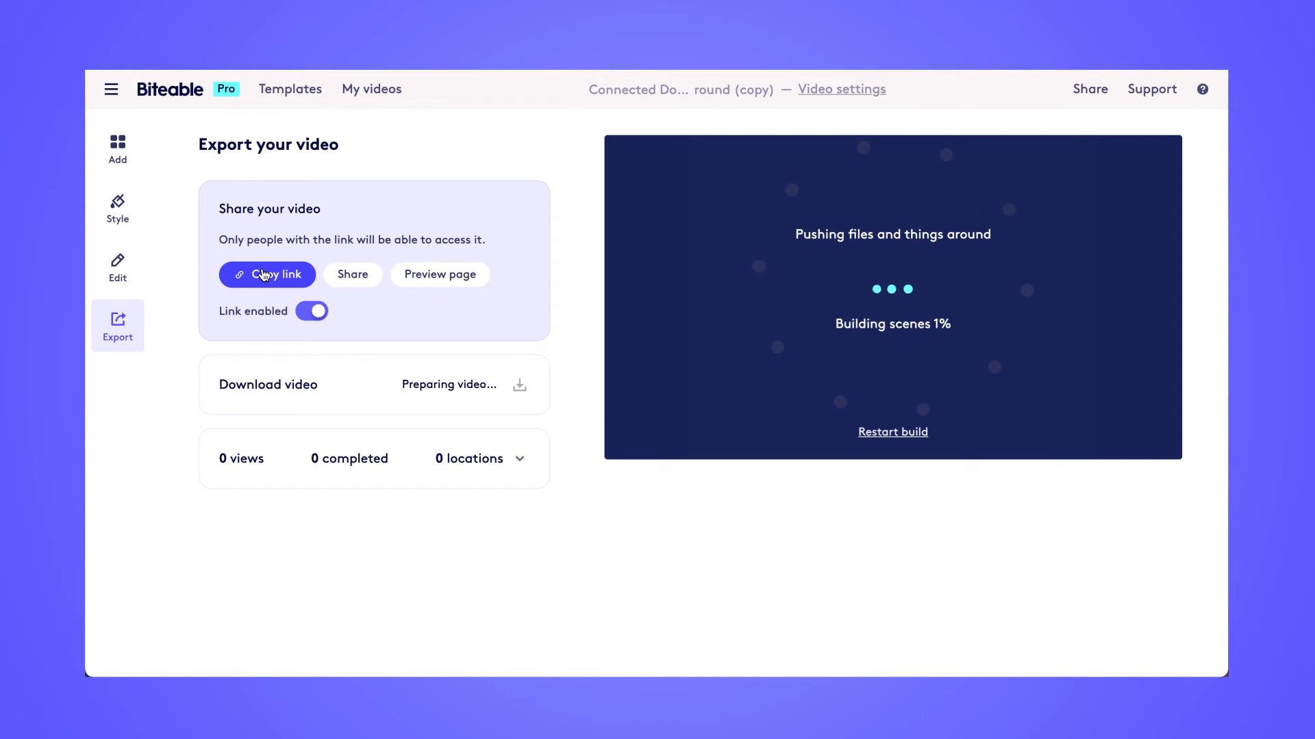
{"action": "mouse_move", "coordinate": [257, 326]}
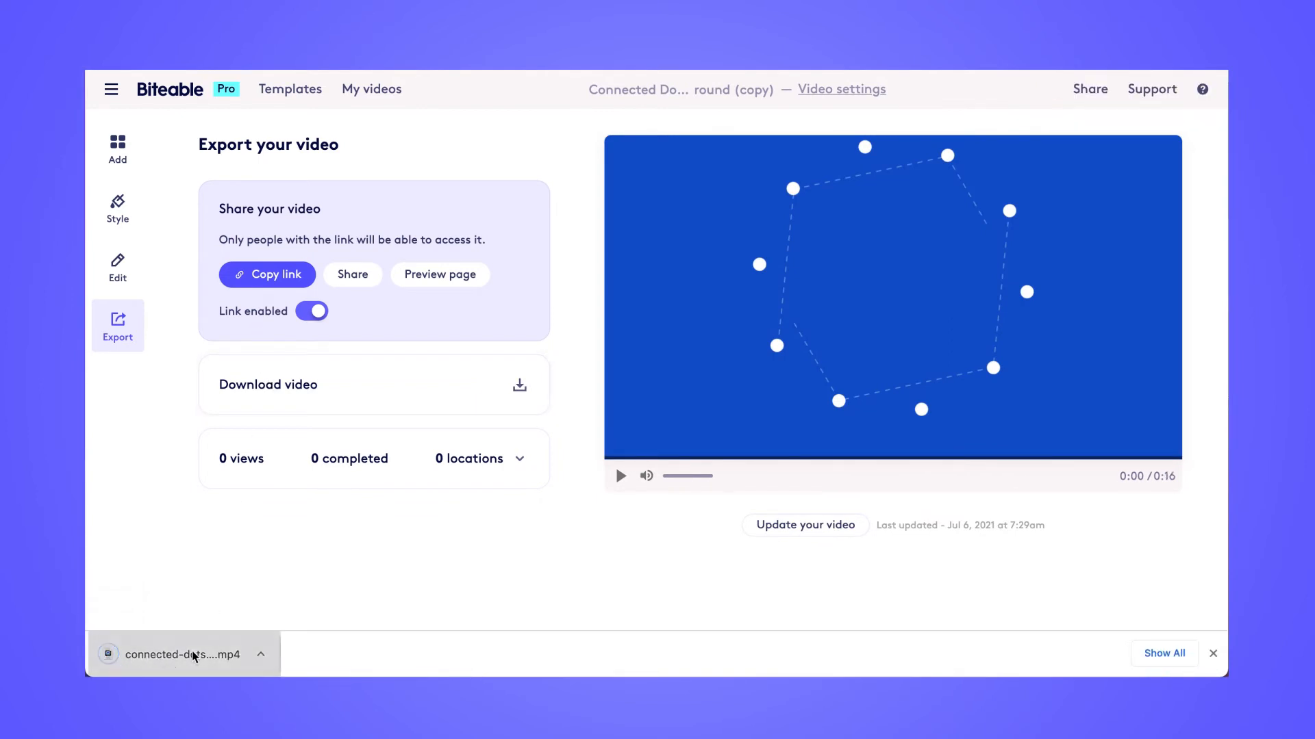
{"action": "mouse_move", "coordinate": [182, 655]}
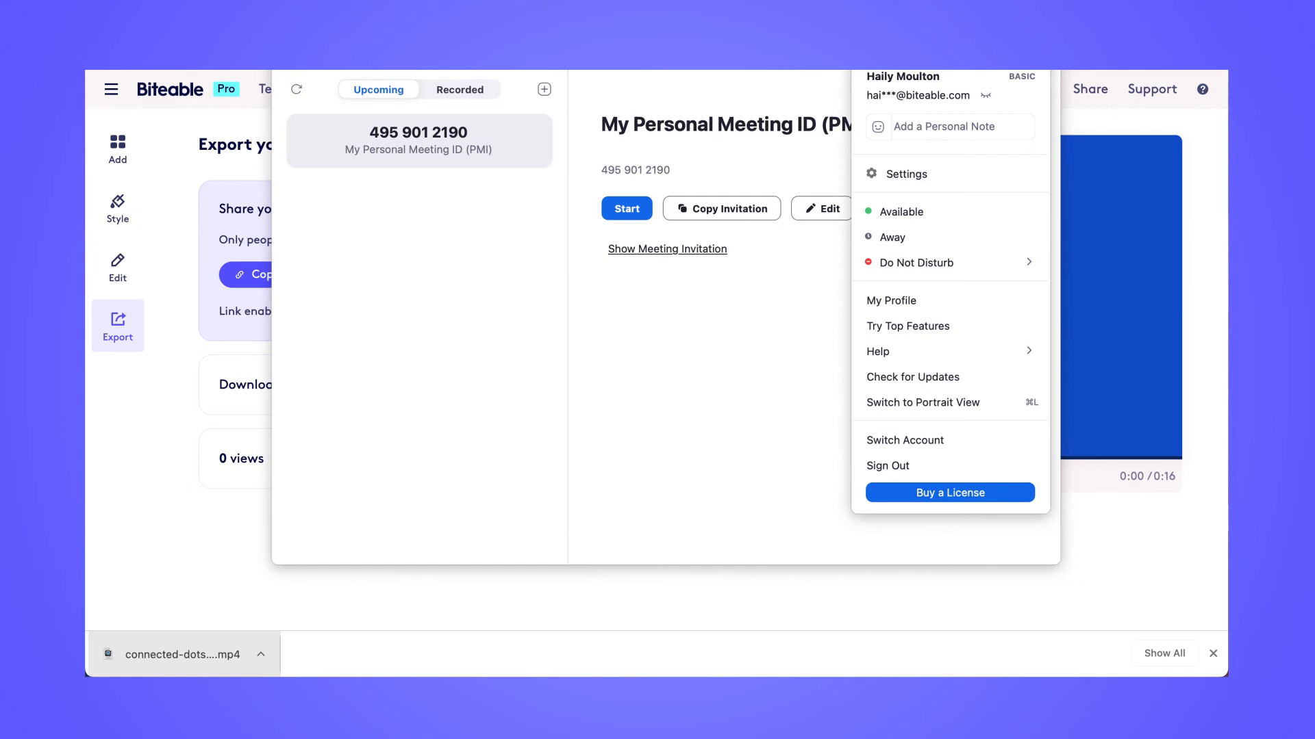
{"action": "mouse_move", "coordinate": [972, 173]}
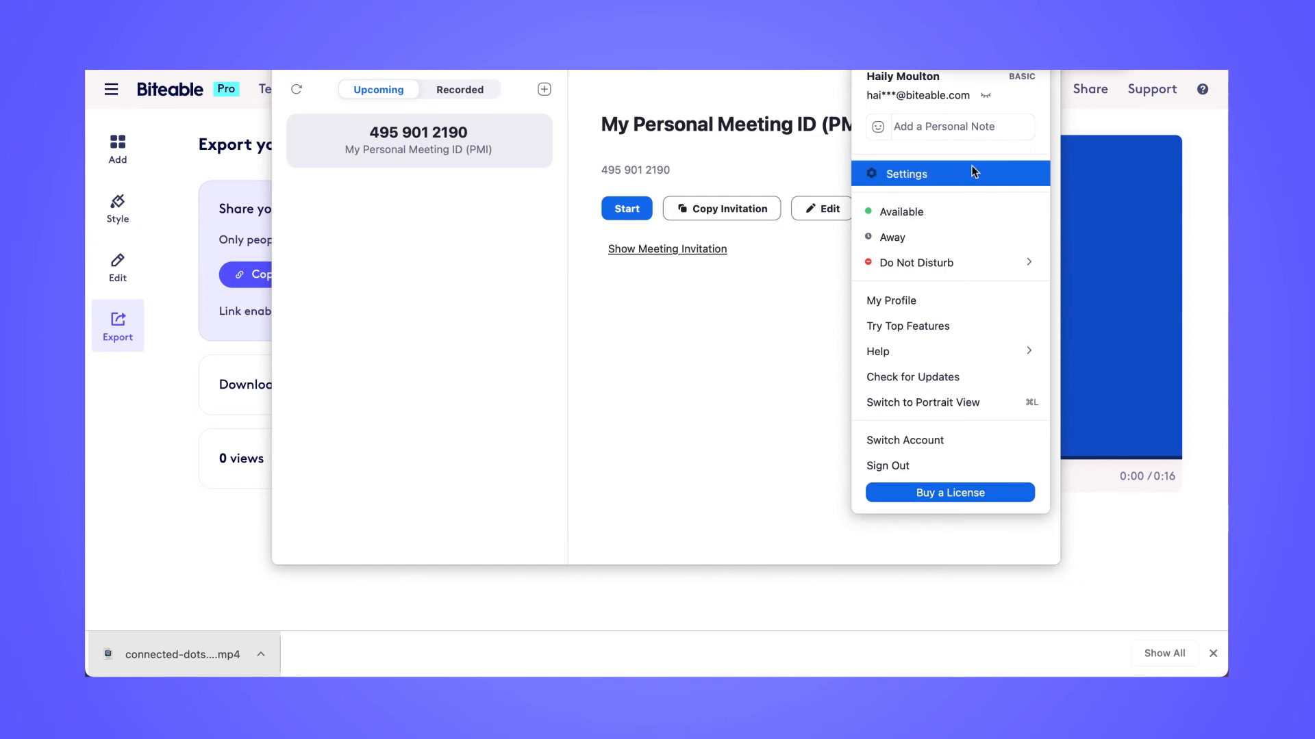
Step: Add connected-dots-zoom-background-copy.mp4 from the Desktop as a new Zoom virtual background via Background & Filters
{"action": "left_click", "coordinate": [905, 174]}
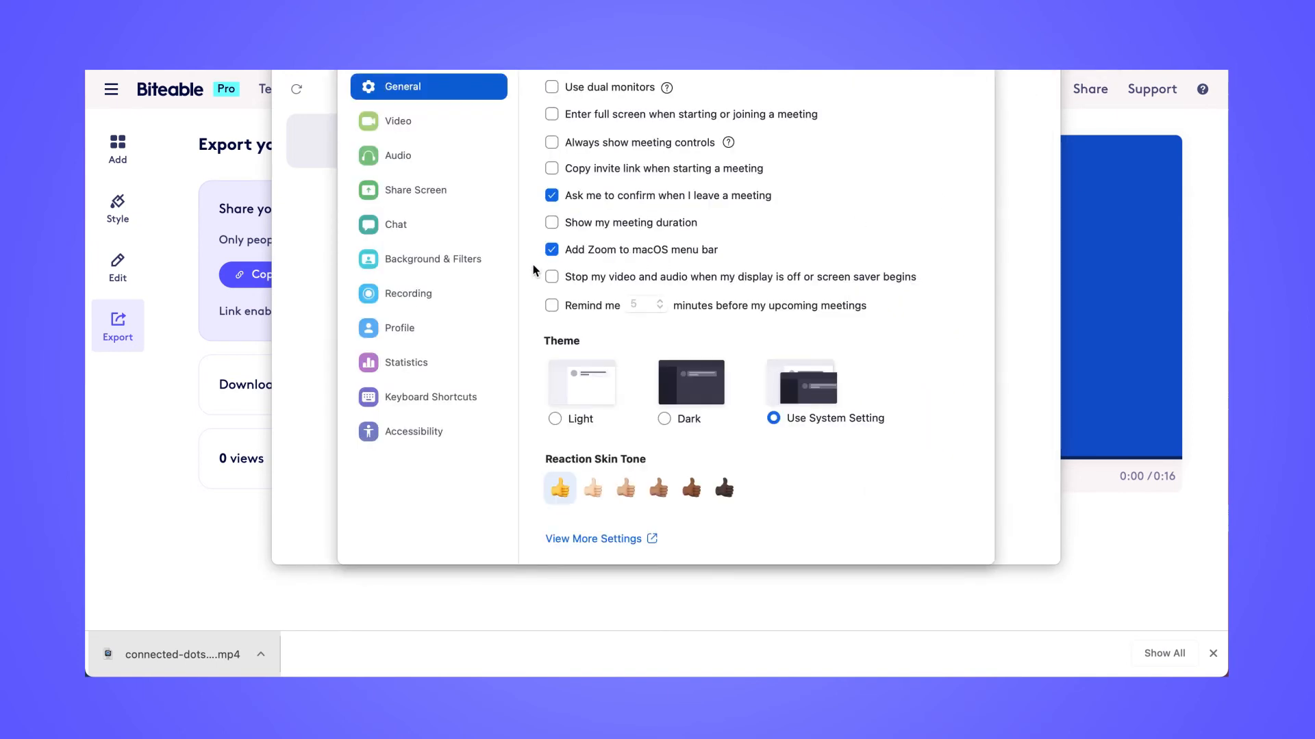
{"action": "left_click", "coordinate": [434, 258]}
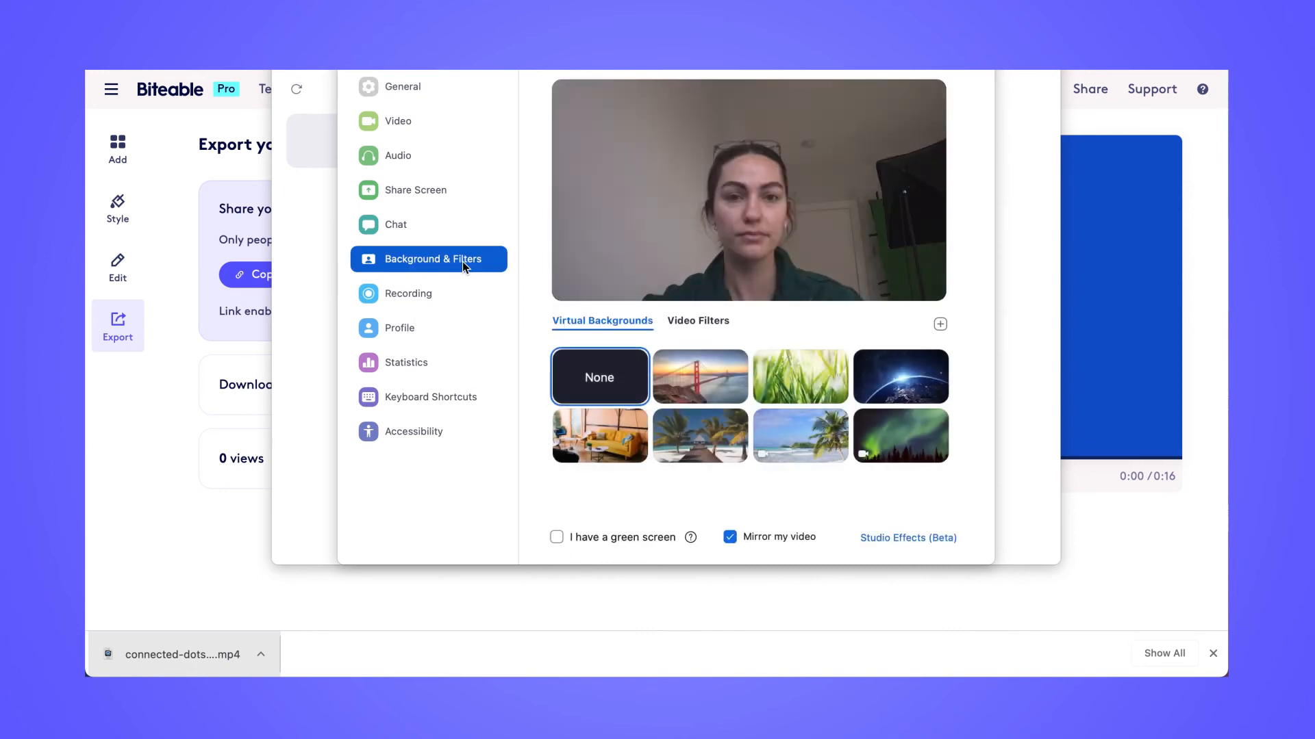
{"action": "left_click", "coordinate": [939, 325]}
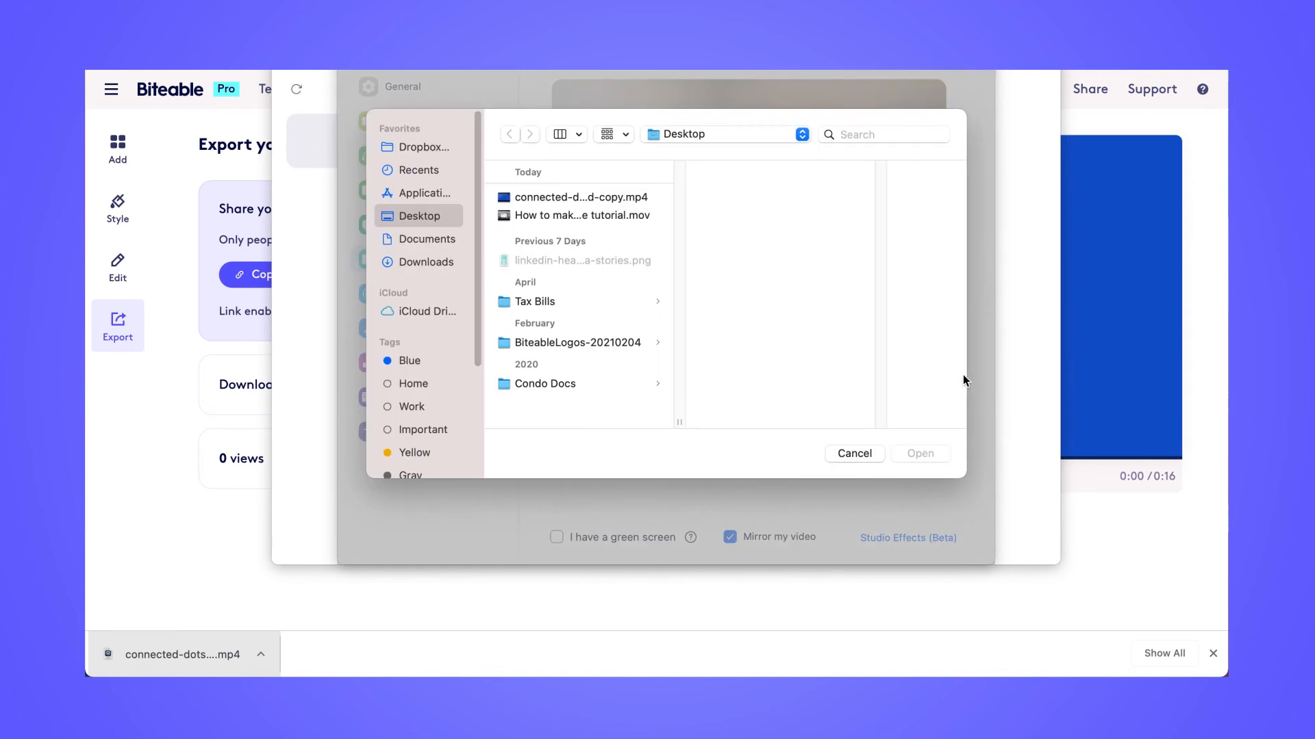
{"action": "left_click", "coordinate": [580, 197]}
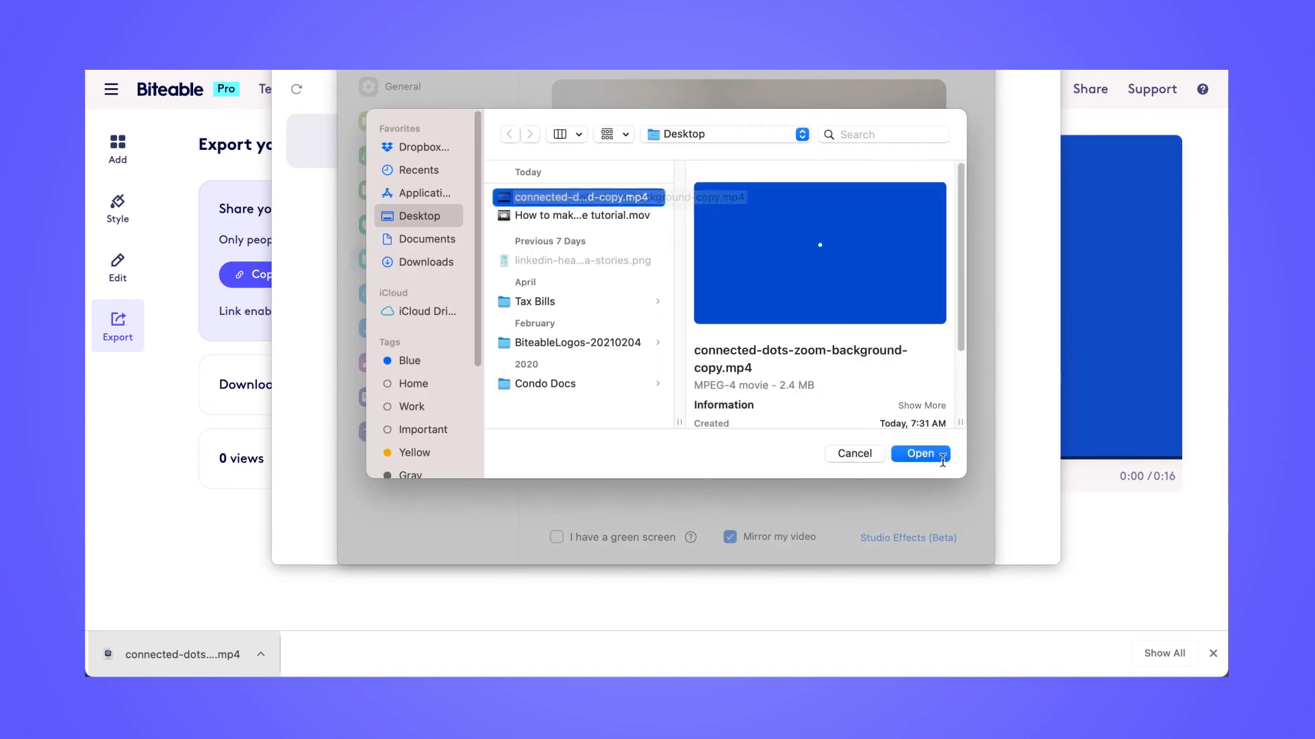
{"action": "left_click", "coordinate": [920, 453]}
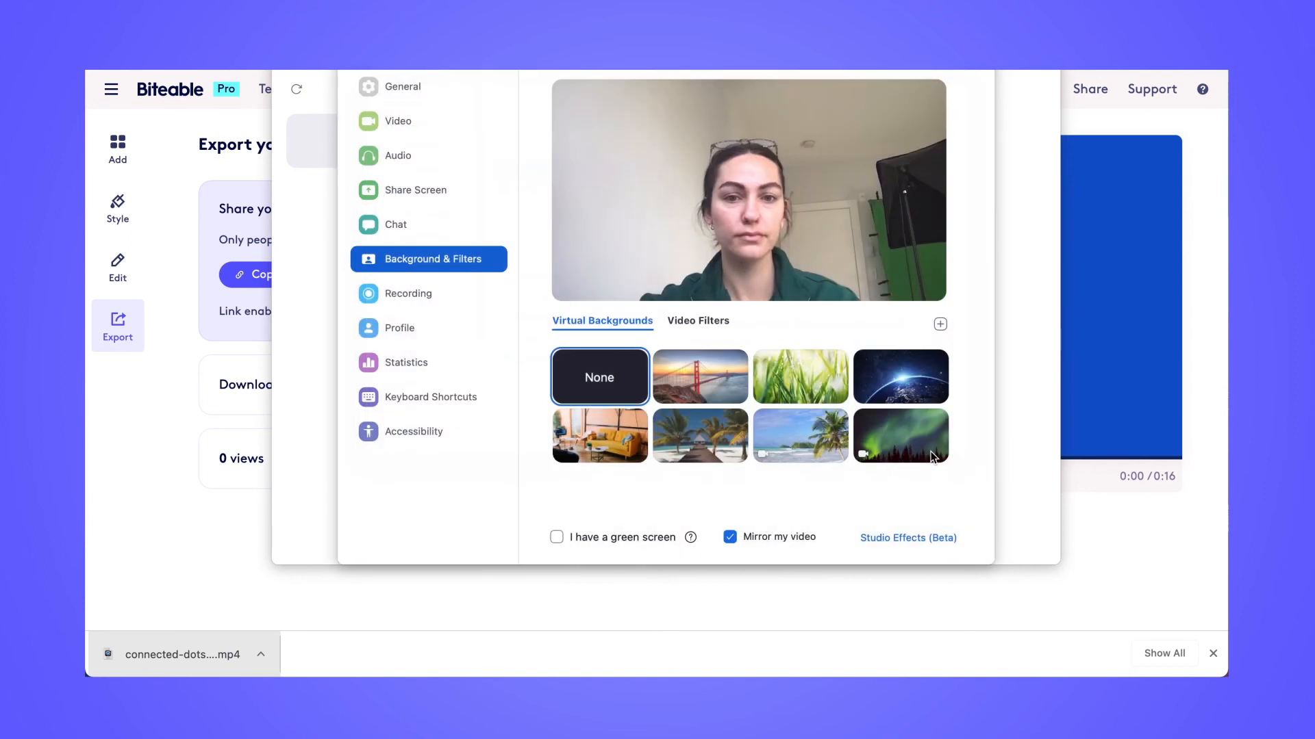